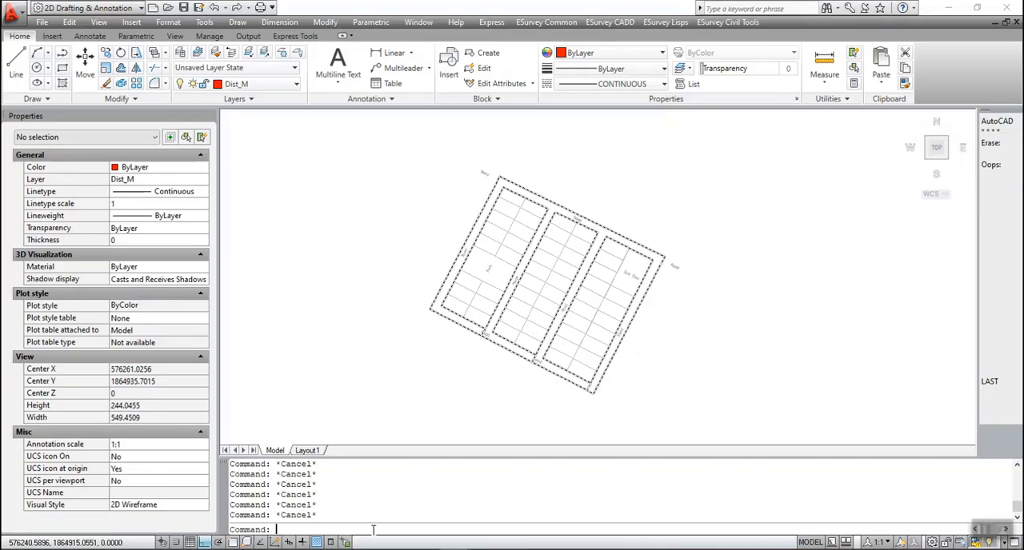
- Run the LMU measurement-unit command and choose Feet
{"action": "type", "text": "LMU"}
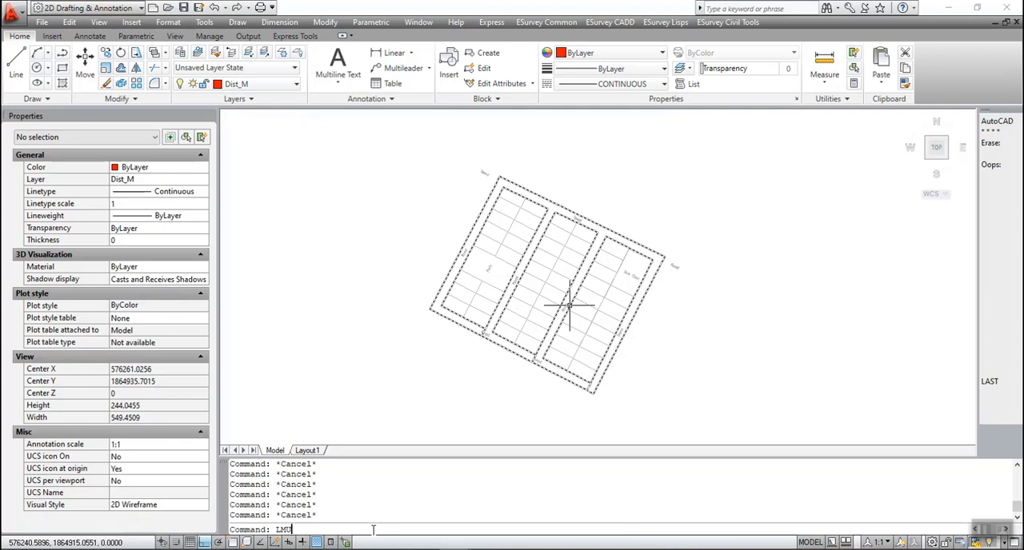
{"action": "key", "text": "Return"}
{"action": "type", "text": "F"}
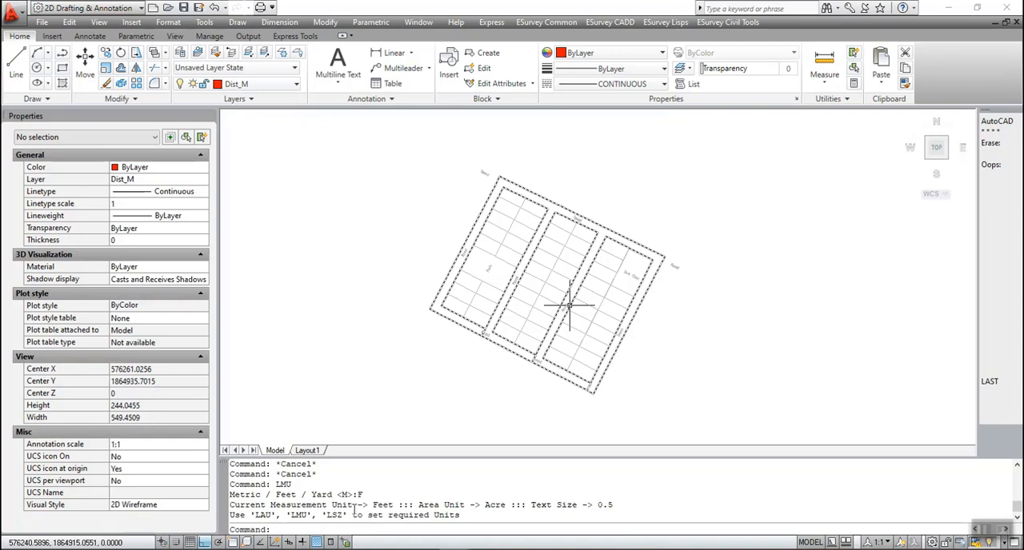
{"action": "mouse_move", "coordinate": [452, 505]}
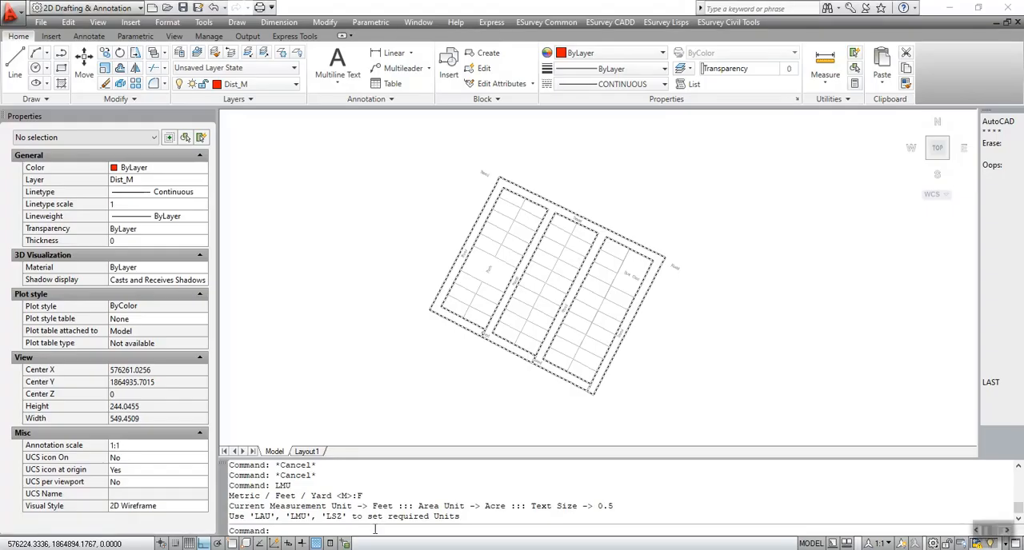
- Run the LAU area-unit command and choose Acre
{"action": "type", "text": "LAU"}
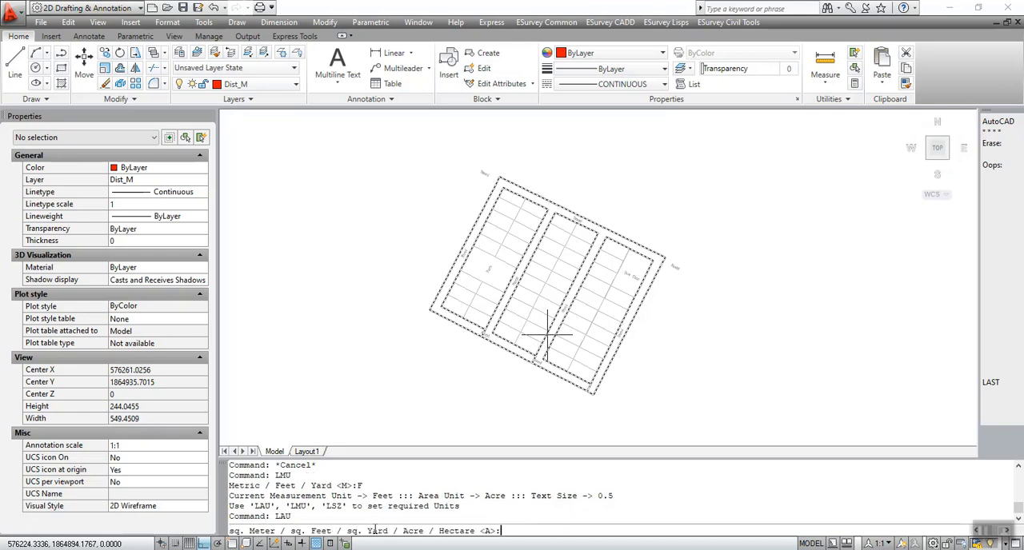
{"action": "type", "text": "A"}
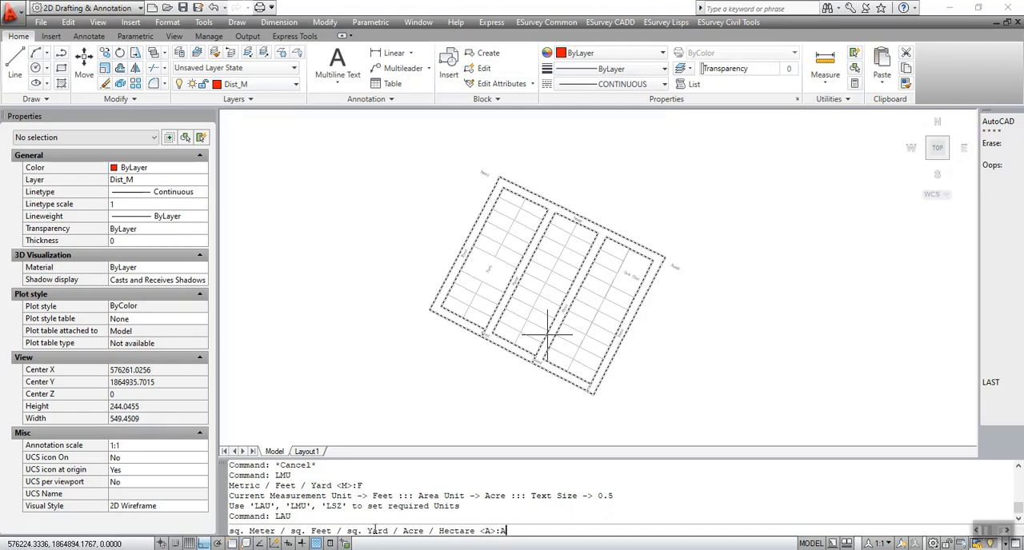
{"action": "key", "text": "Return"}
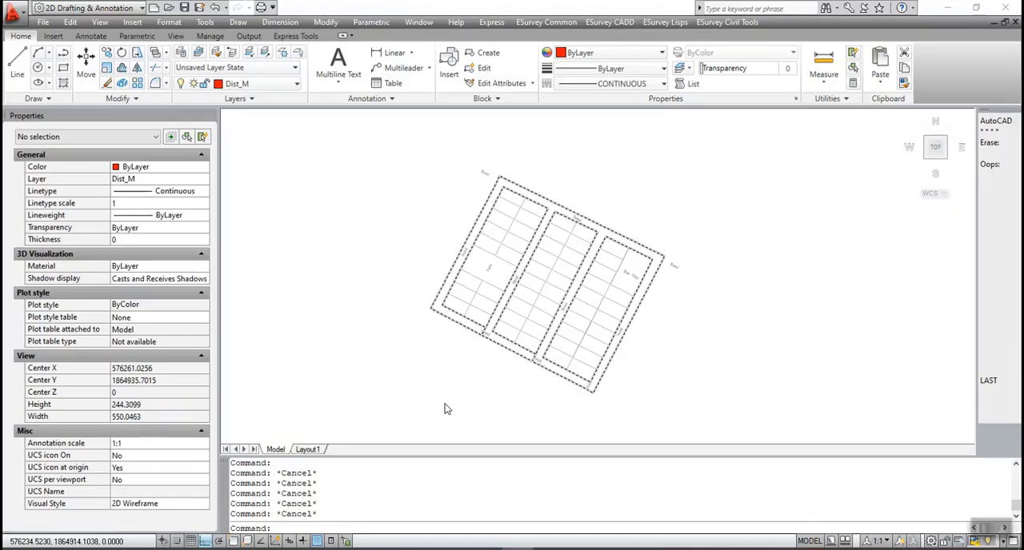
- Run the LS text-size command and set the base text height to 5
{"action": "type", "text": "LSZ"}
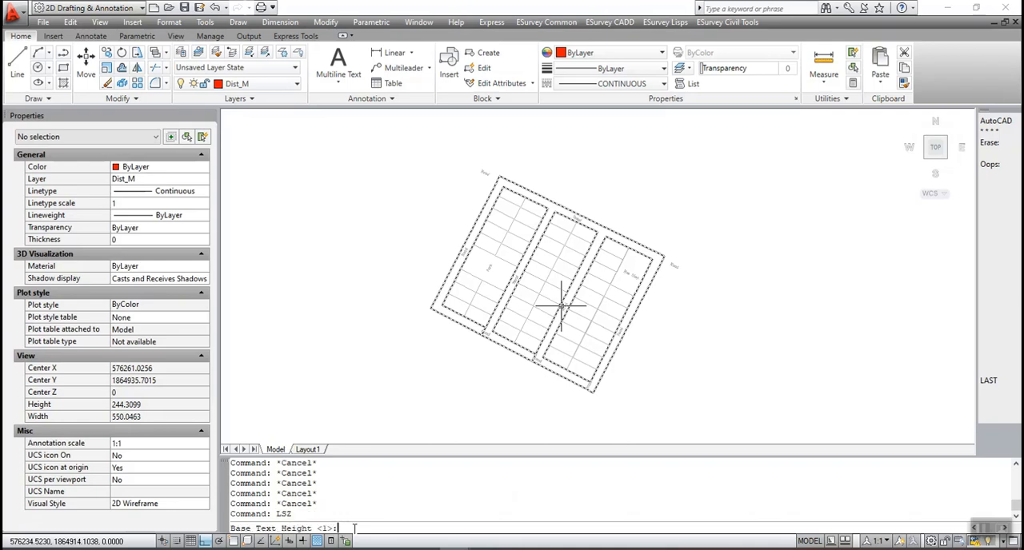
{"action": "type", "text": "5"}
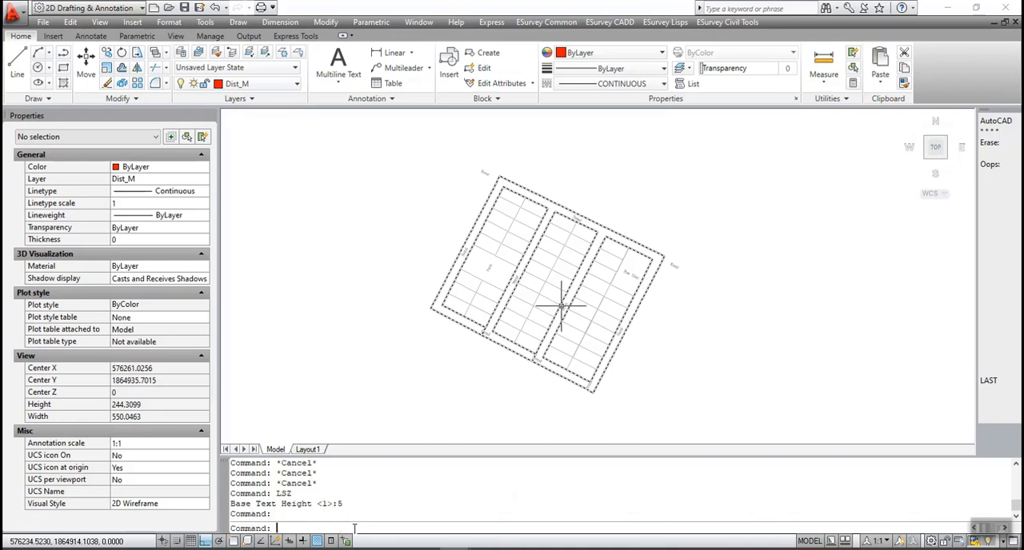
{"action": "key", "text": "Return"}
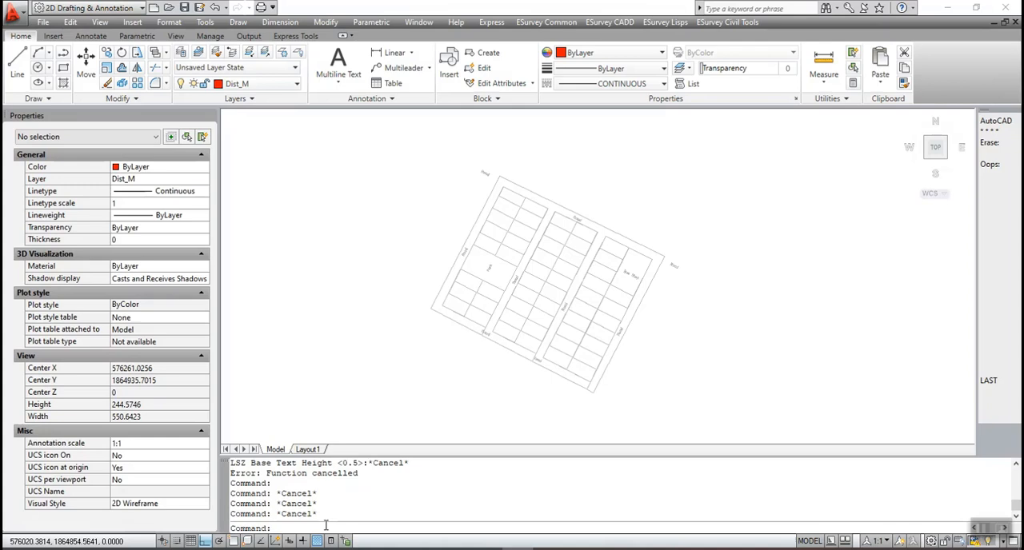
- Start the FDI plot-direction command with a north angle of 45
{"action": "type", "text": "FDI"}
{"action": "type", "text": "4"}
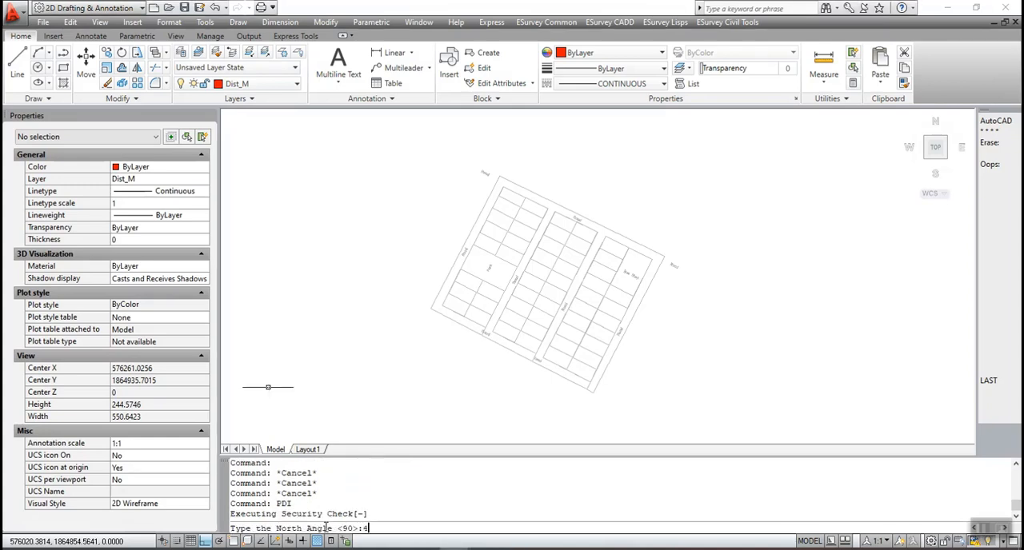
{"action": "key", "text": "Return"}
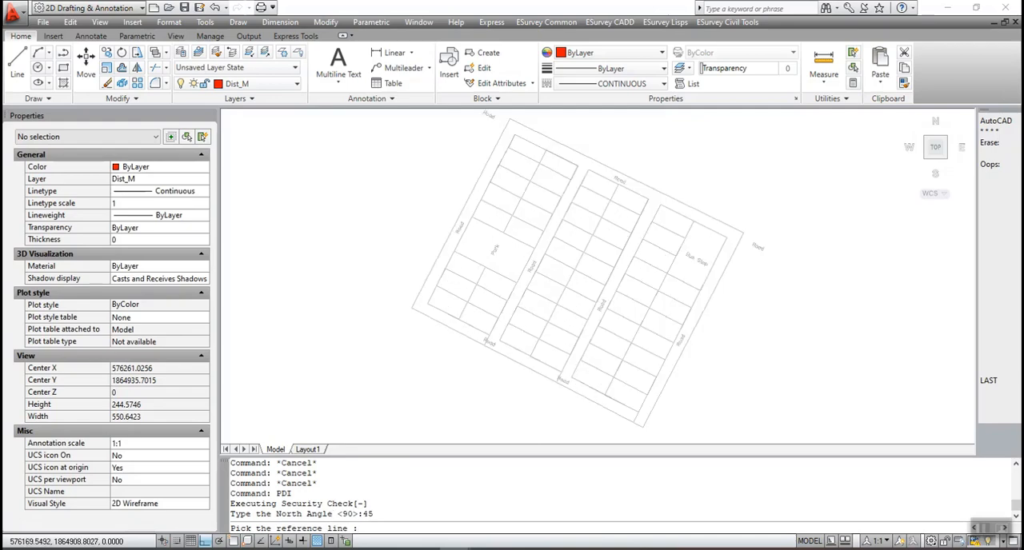